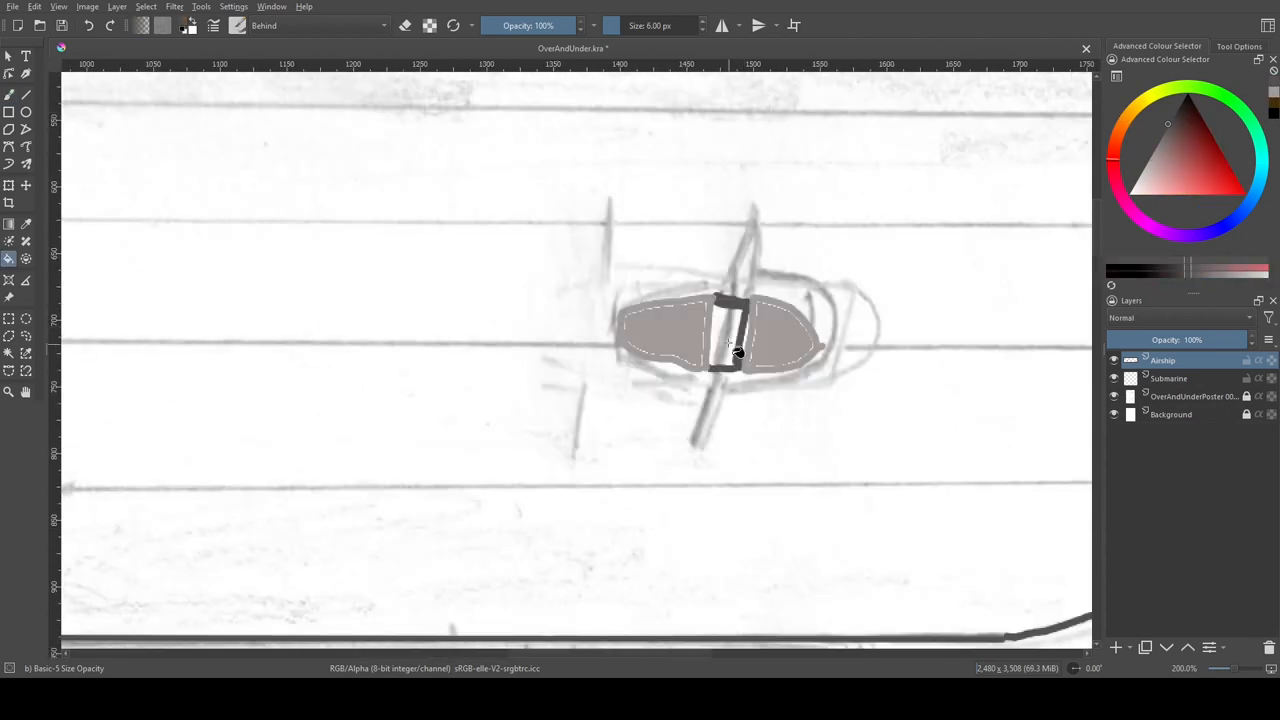
Step: Paint the airship's propellers in dark tones with a brush stroke
{"action": "left_click_drag", "start_coordinate": [735, 345], "coordinate": [710, 370]}
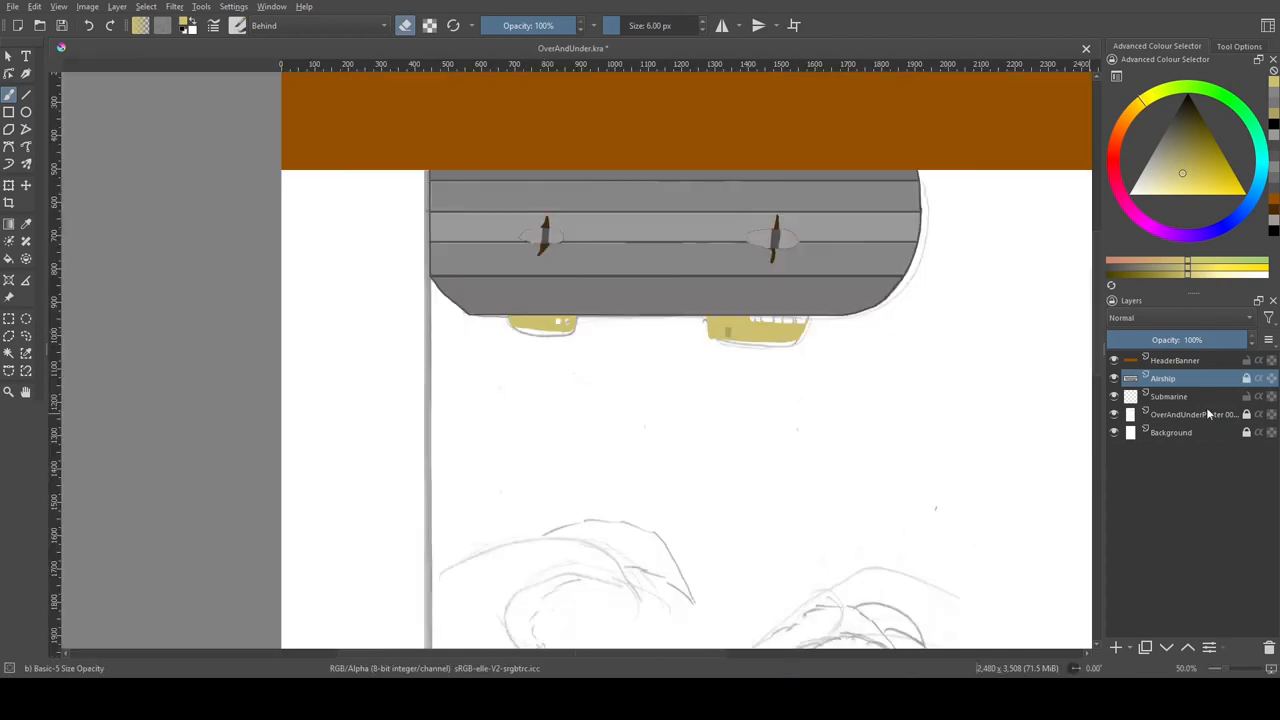
Step: Begin painting the blue waves, dark underwater fill and brown footer banner
{"action": "left_click", "coordinate": [1168, 396]}
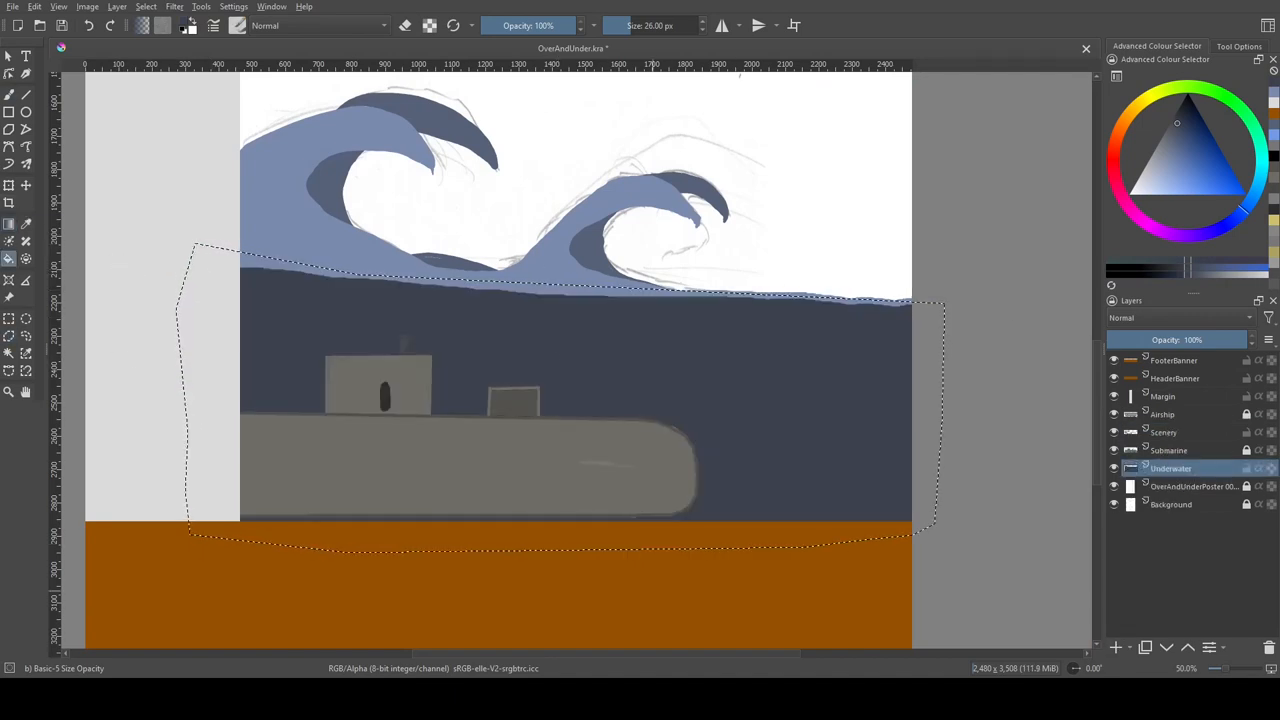
Step: Switch to a reversed linear gradient fill to darken the underwater area toward black
{"action": "left_click", "coordinate": [1163, 432]}
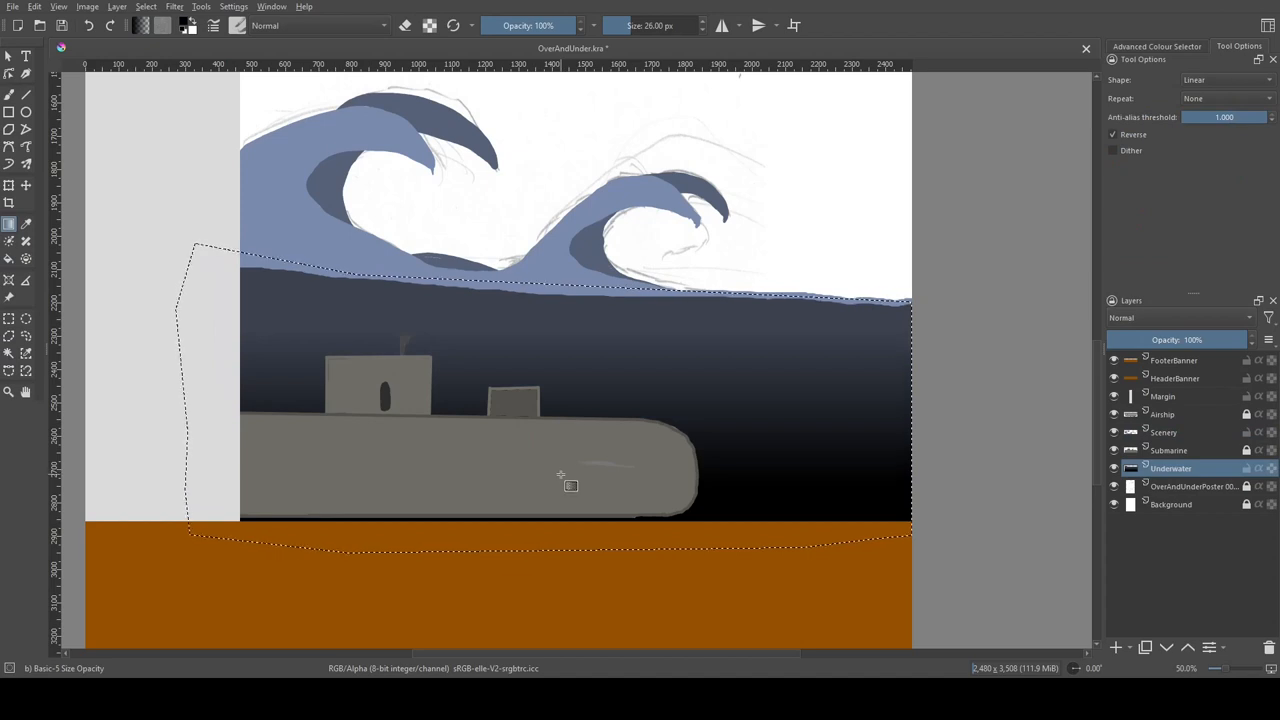
{"action": "left_click", "coordinate": [1163, 432]}
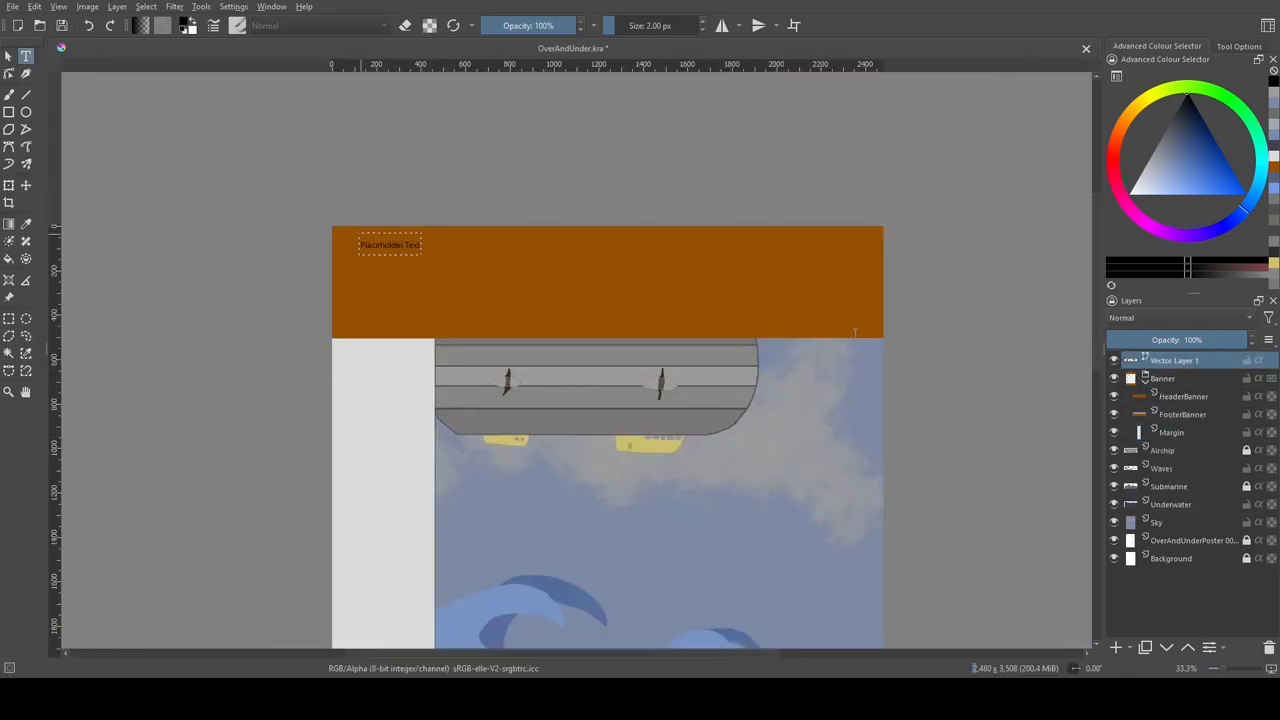
{"action": "mouse_move", "coordinate": [994, 344]}
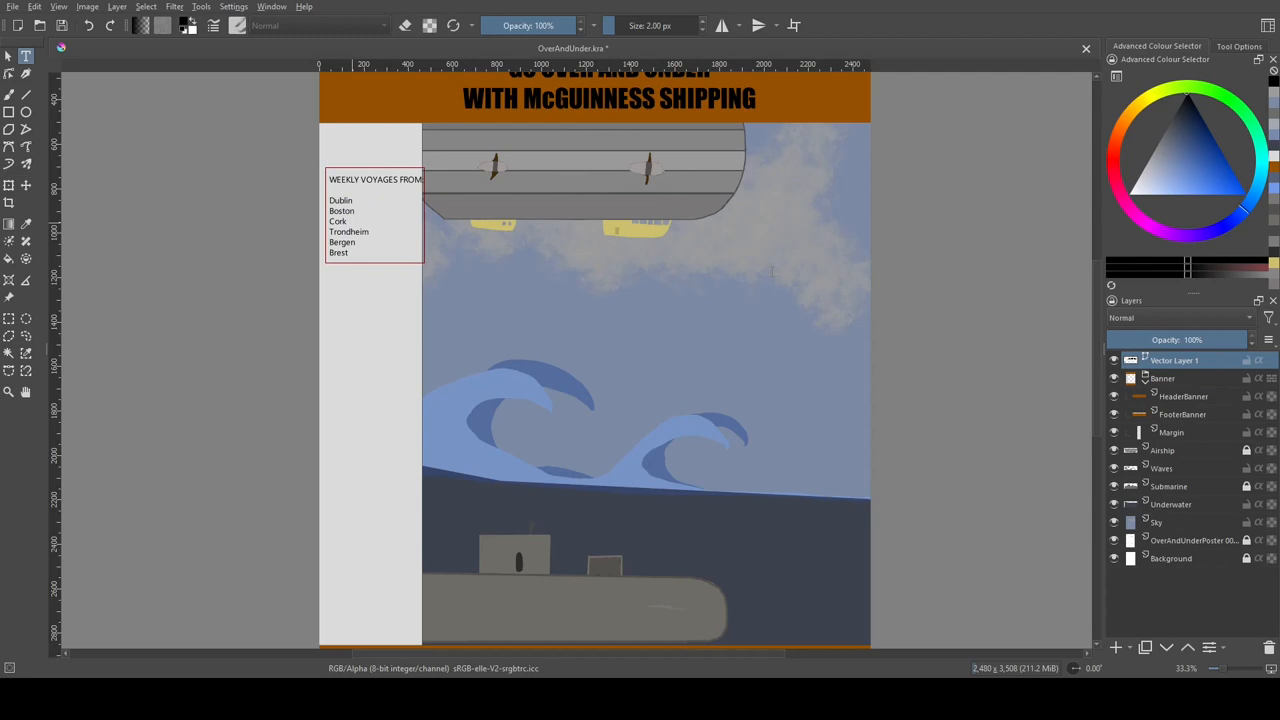
Step: Set up bold condensed text for the McGuinness Shipping slogan, port list and cargo tagline
{"action": "scroll", "scroll_direction": "down", "scroll_amount": 3}
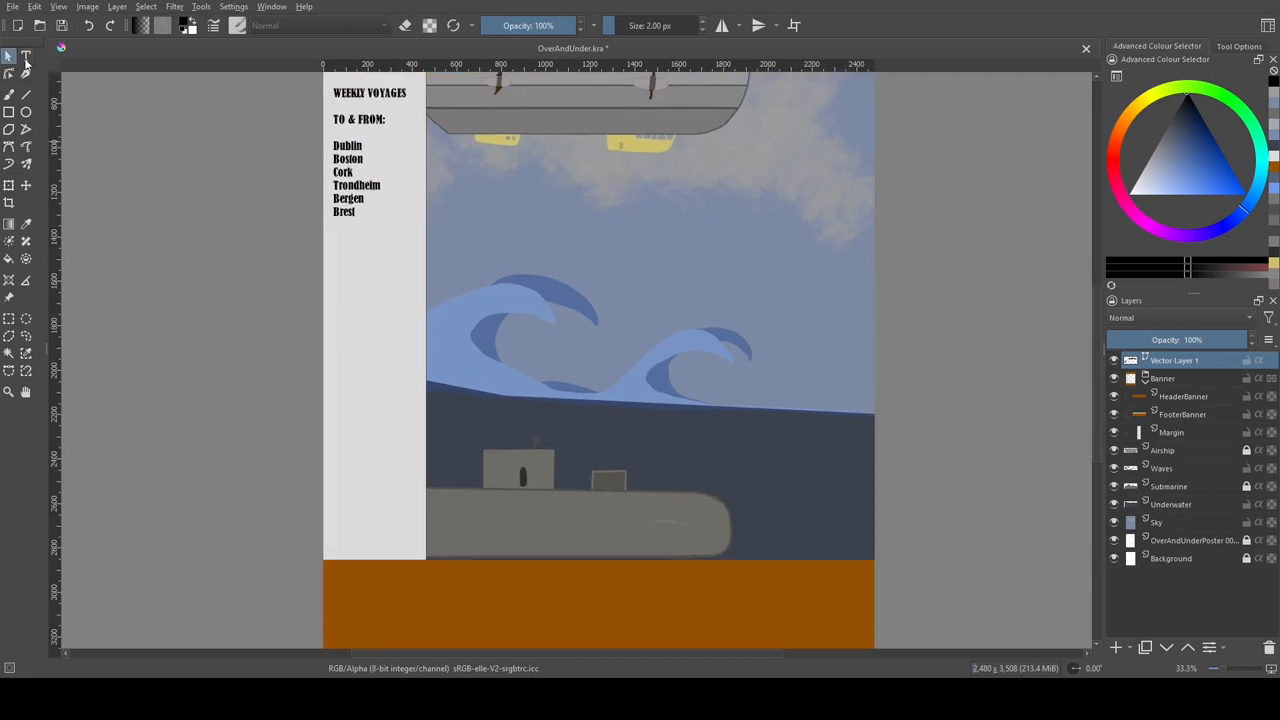
{"action": "left_click", "coordinate": [25, 57]}
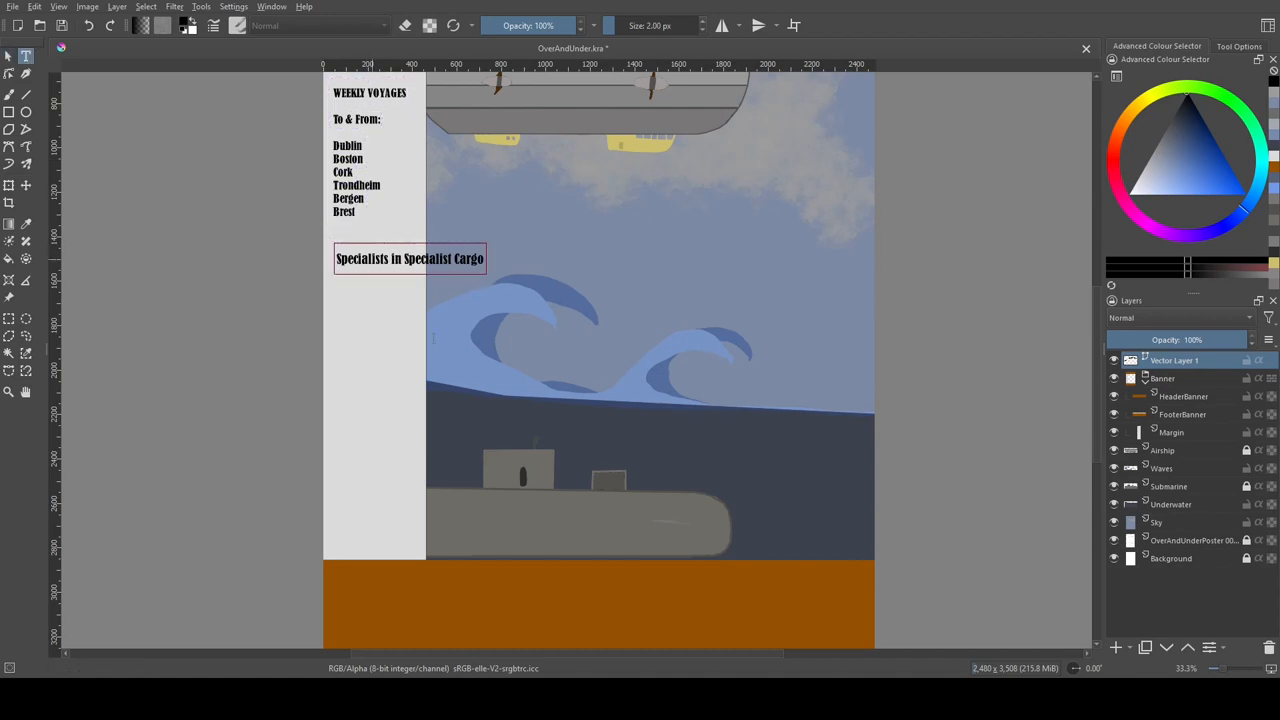
{"action": "scroll", "scroll_direction": "down", "scroll_amount": 3}
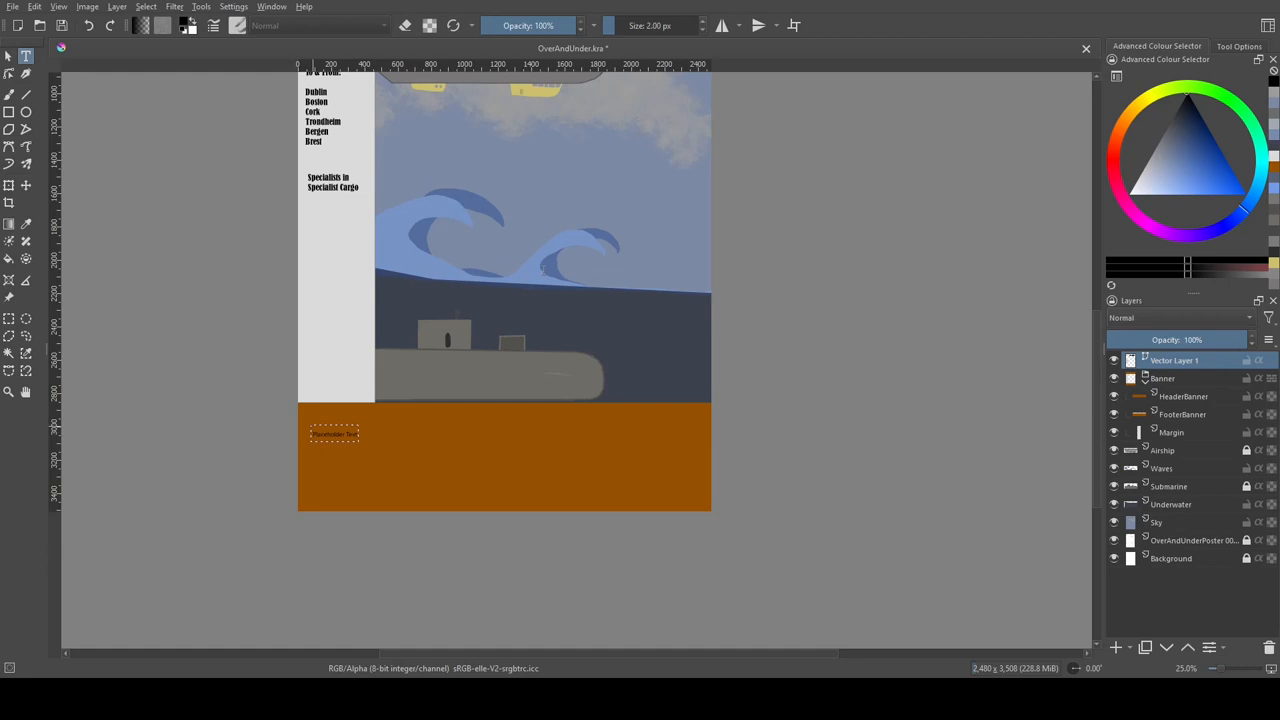
{"action": "mouse_move", "coordinate": [953, 169]}
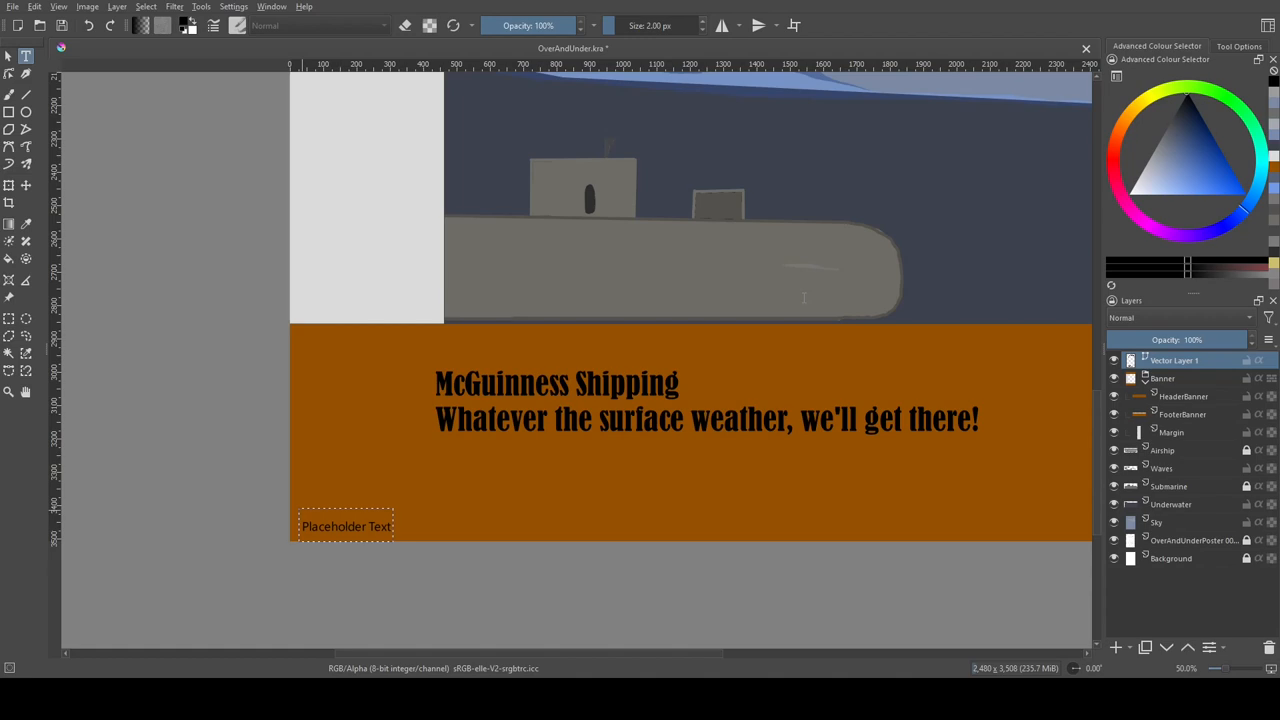
{"action": "mouse_move", "coordinate": [534, 330]}
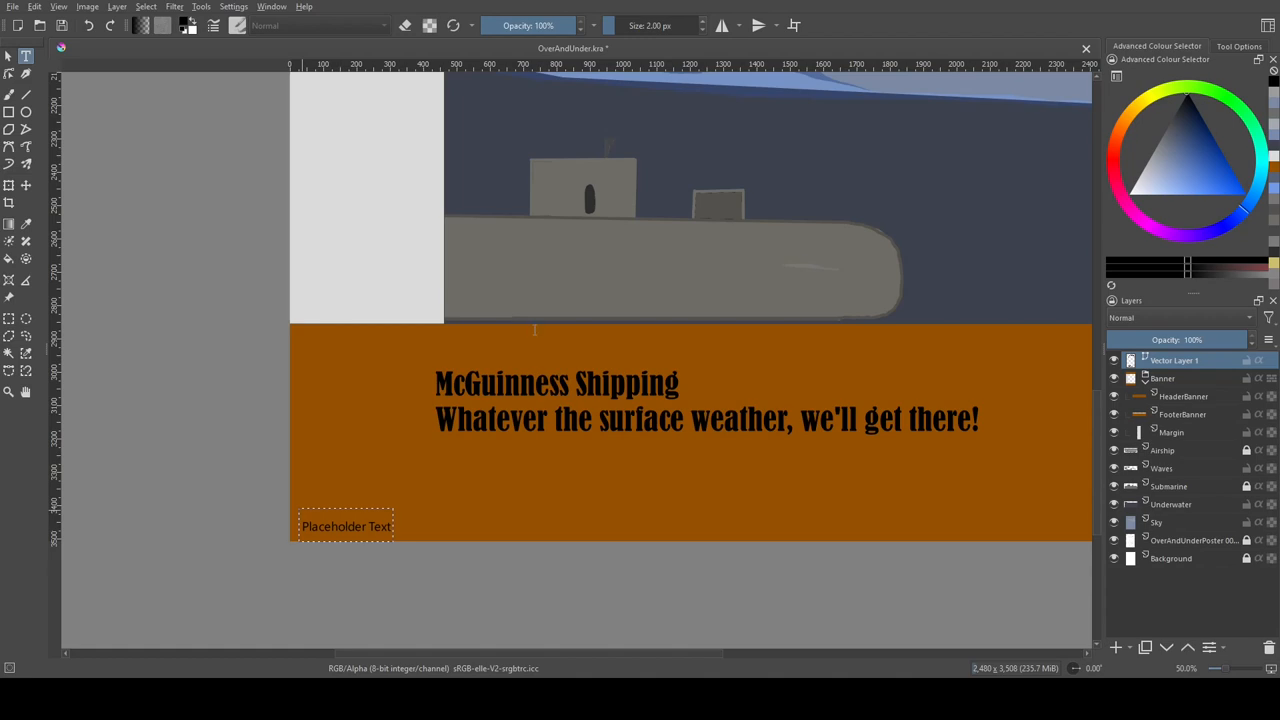